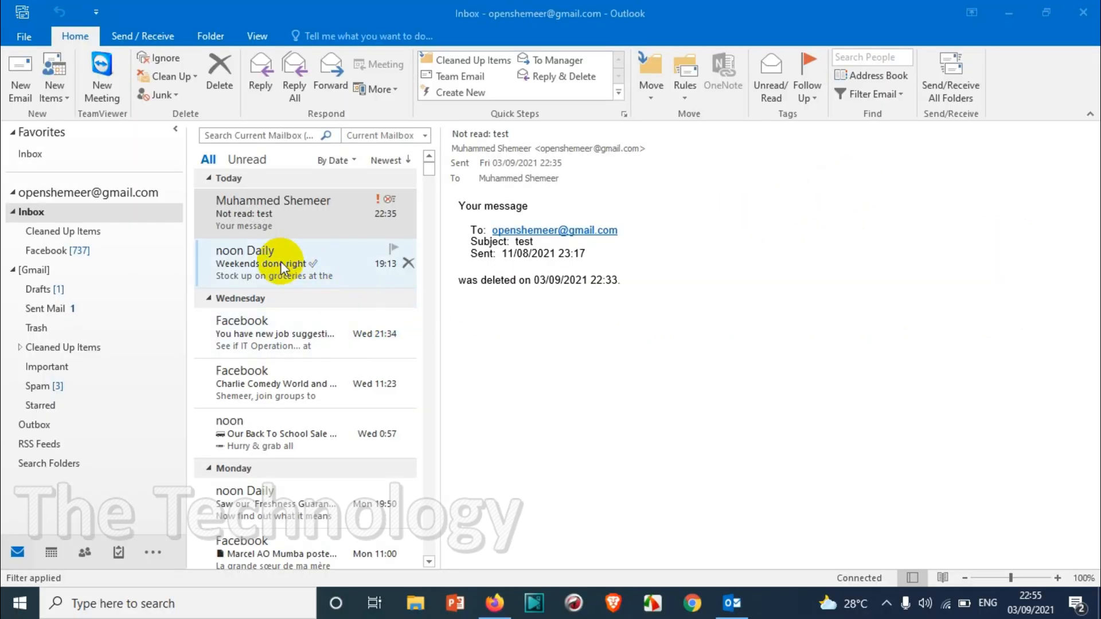
Read the noon Daily message, then return to the test message in the inbox
{"action": "left_click", "coordinate": [264, 264]}
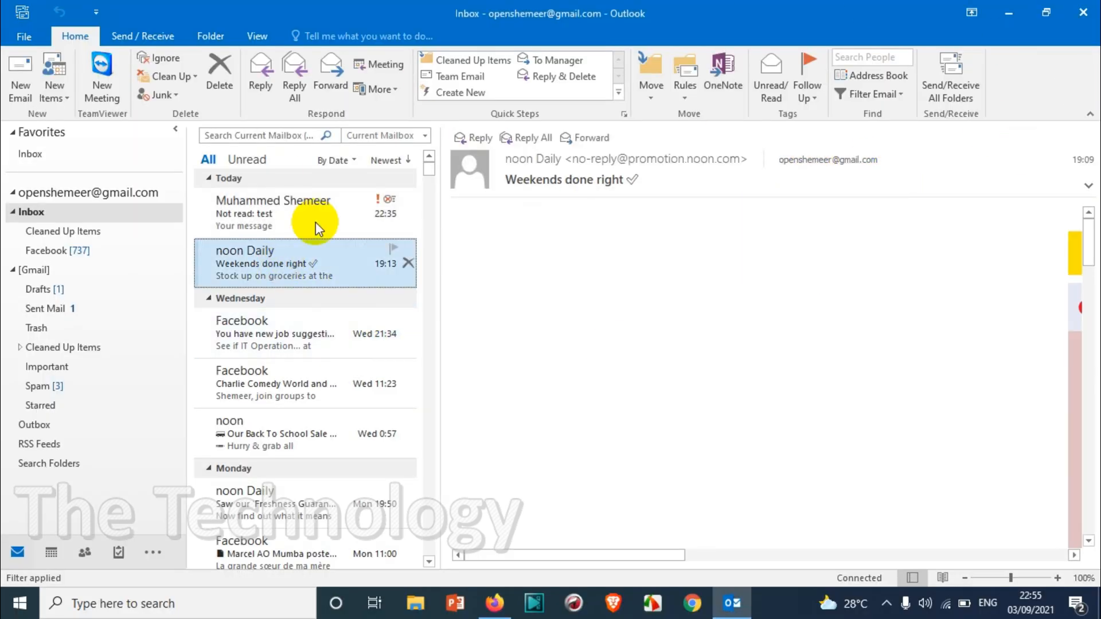
{"action": "left_click", "coordinate": [273, 213]}
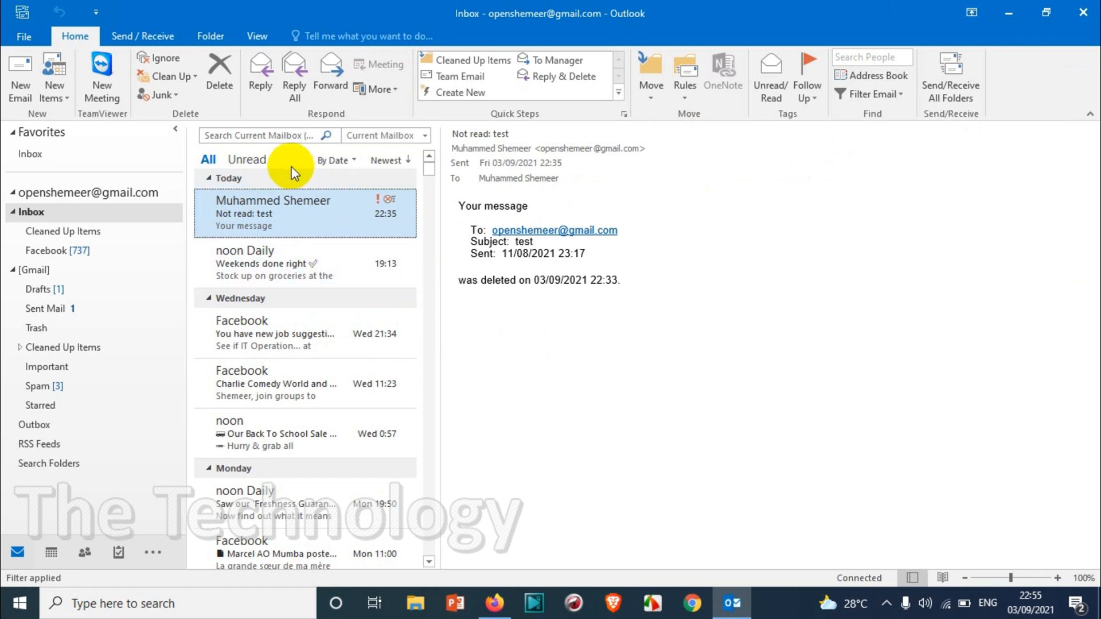
{"action": "mouse_move", "coordinate": [327, 242]}
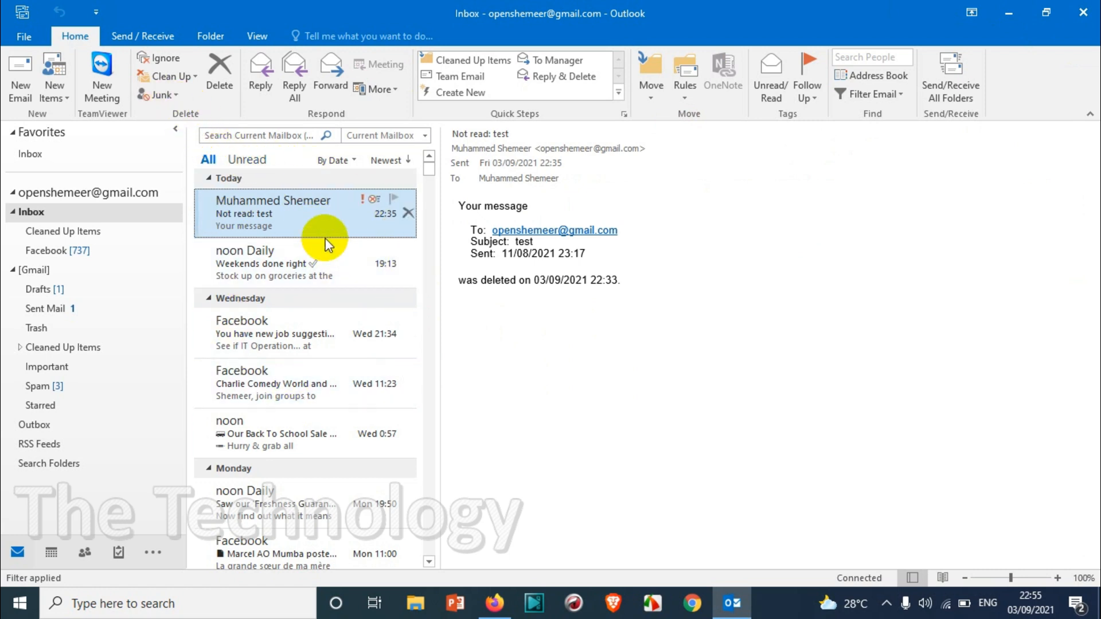
{"action": "mouse_move", "coordinate": [243, 168]}
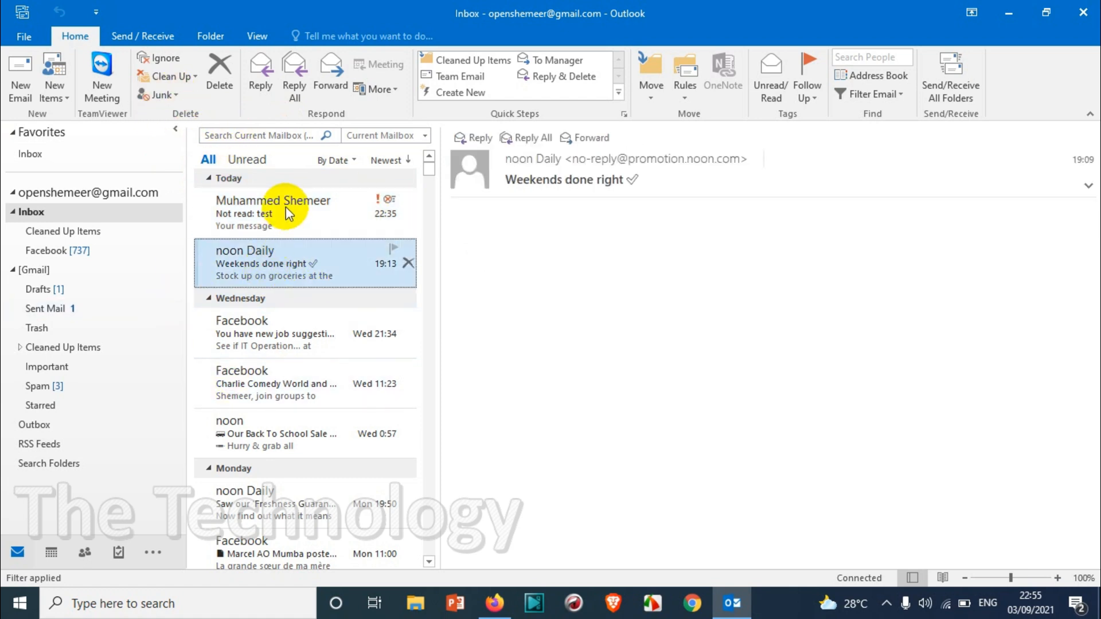
With the test message selected, reach Junk E-mail Options from the Home ribbon's Junk menu
{"action": "left_click", "coordinate": [287, 211]}
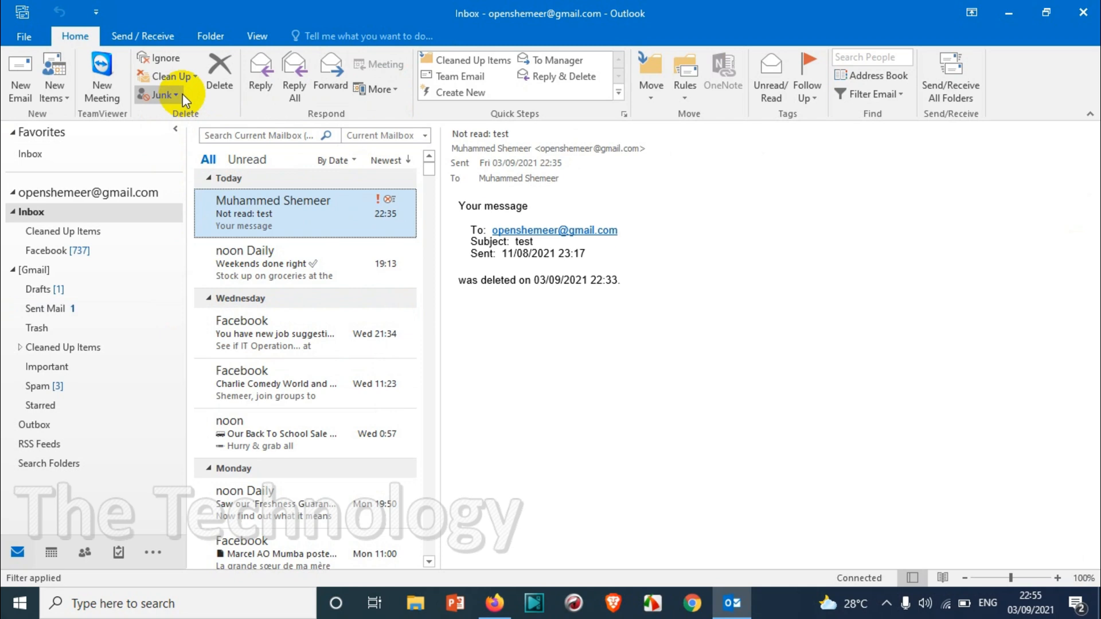
{"action": "mouse_move", "coordinate": [274, 327]}
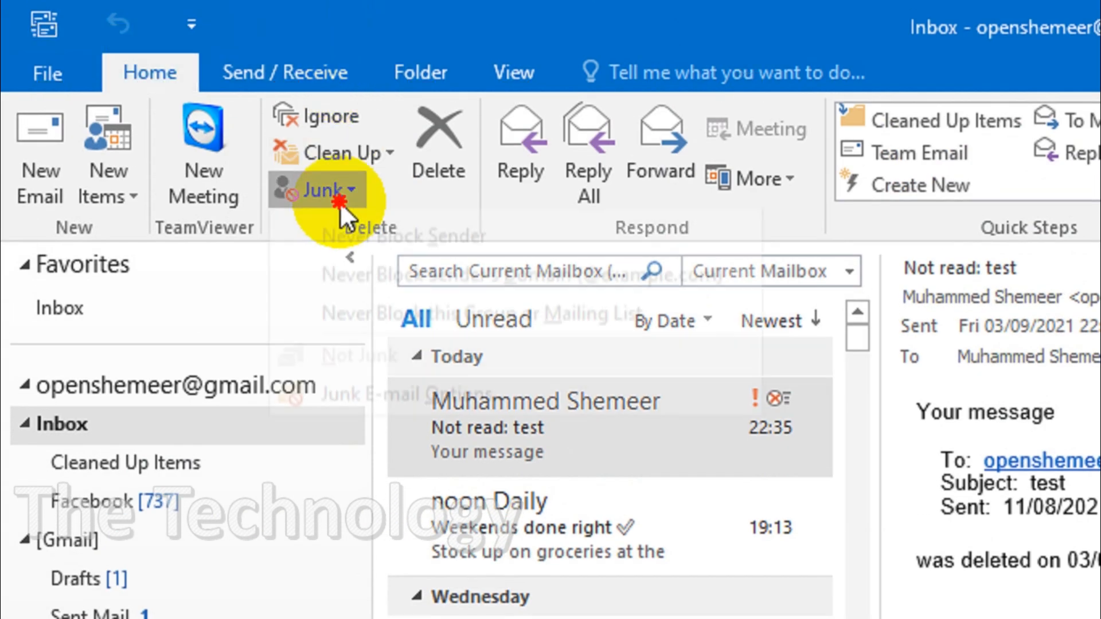
{"action": "left_click", "coordinate": [319, 189]}
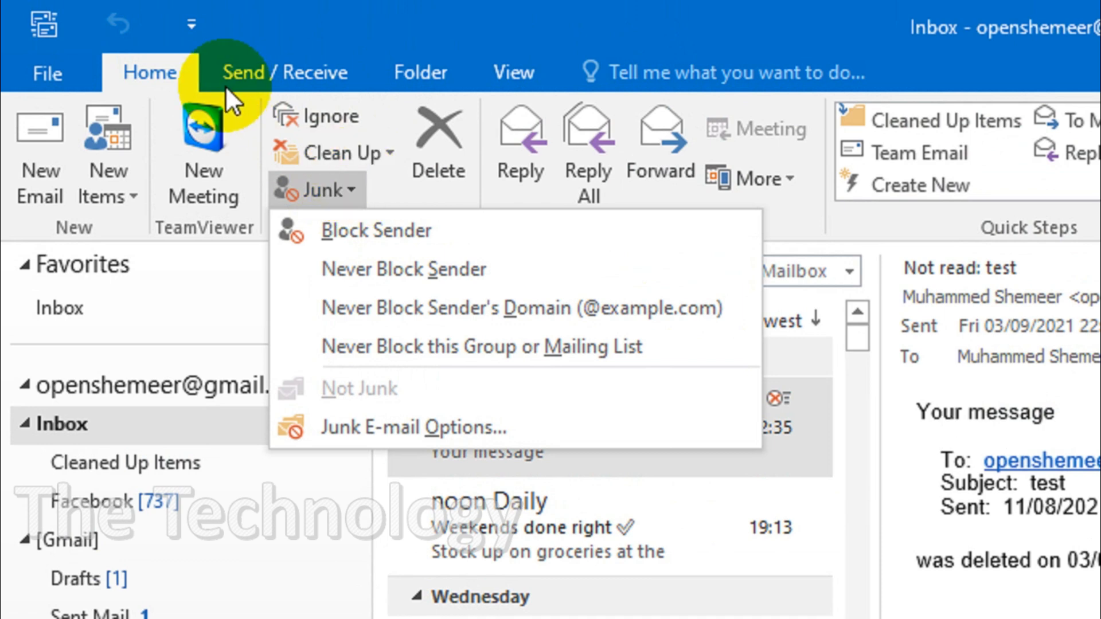
{"action": "mouse_move", "coordinate": [413, 428]}
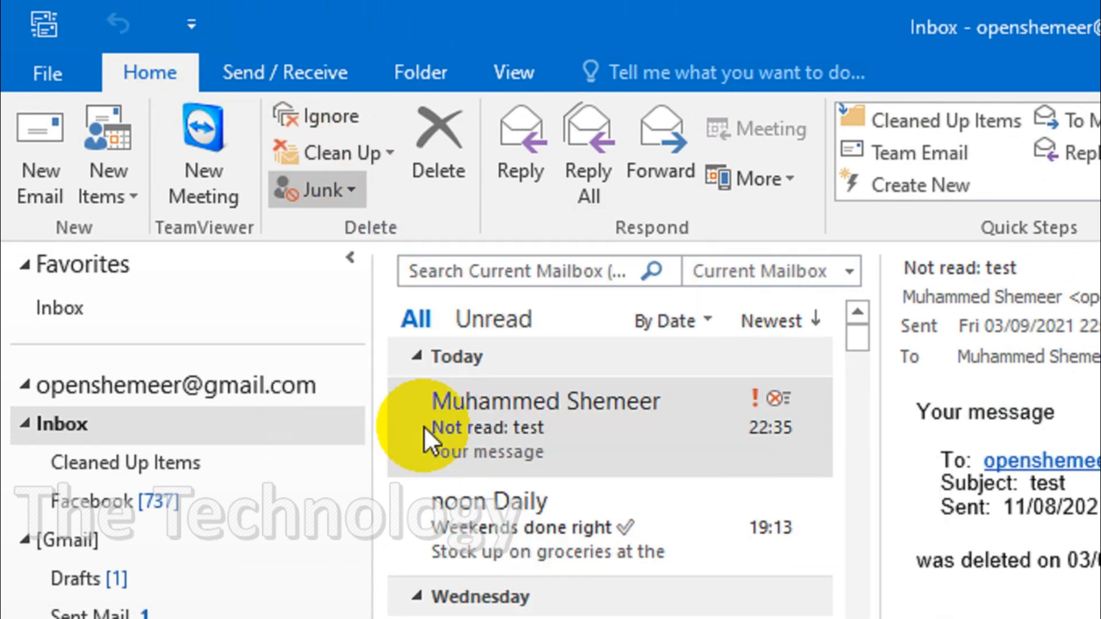
{"action": "left_click", "coordinate": [311, 189]}
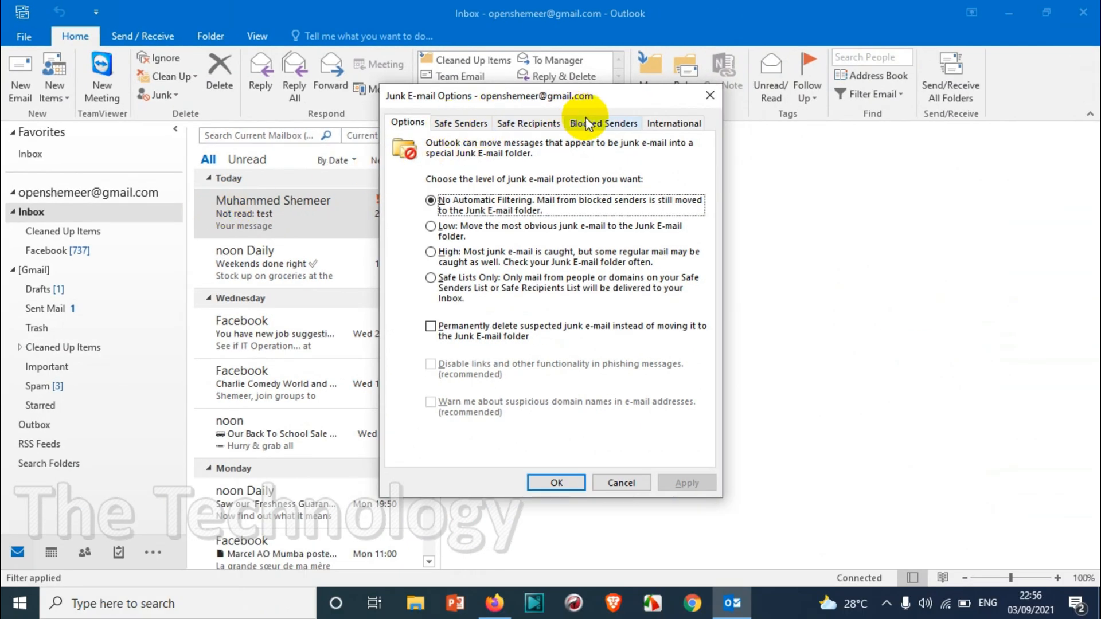
{"action": "left_click", "coordinate": [602, 122]}
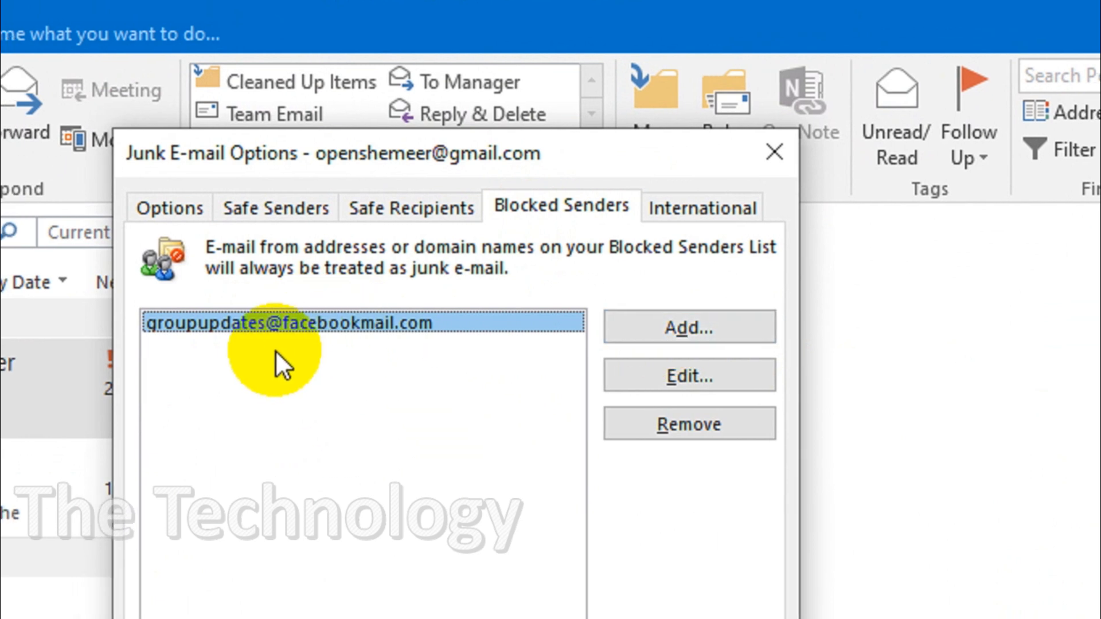
{"action": "mouse_move", "coordinate": [320, 337]}
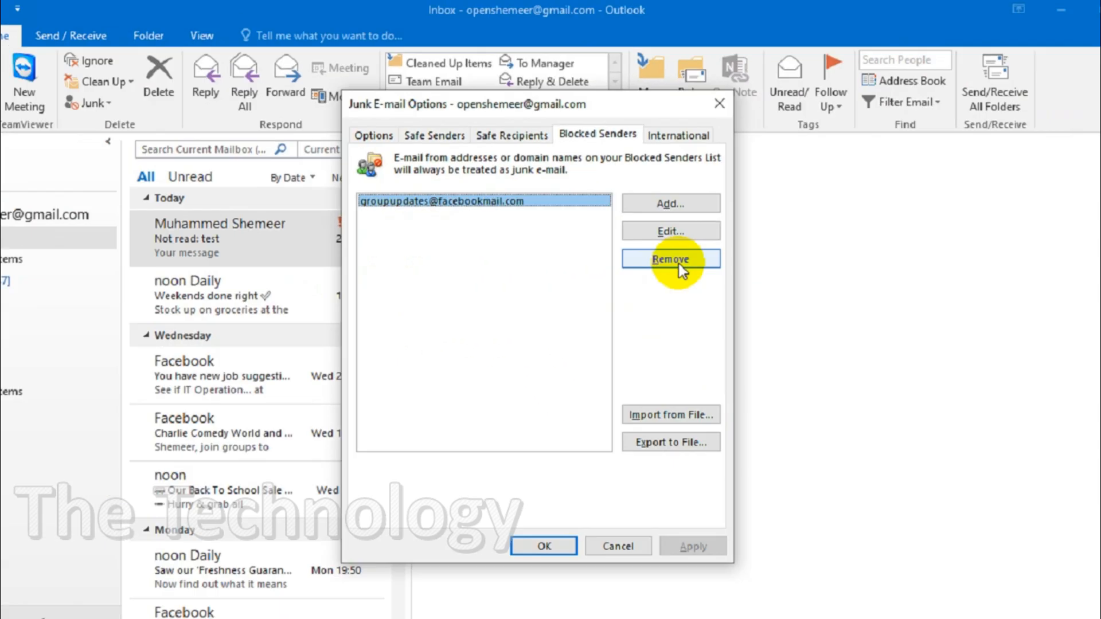
{"action": "left_click", "coordinate": [669, 258]}
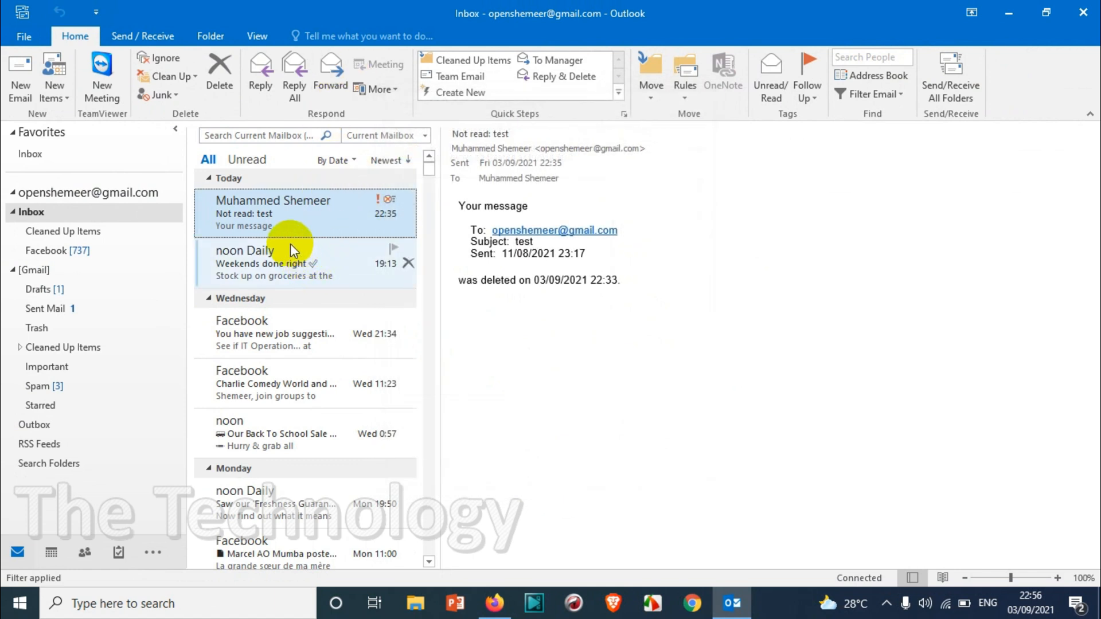
{"action": "mouse_move", "coordinate": [302, 205]}
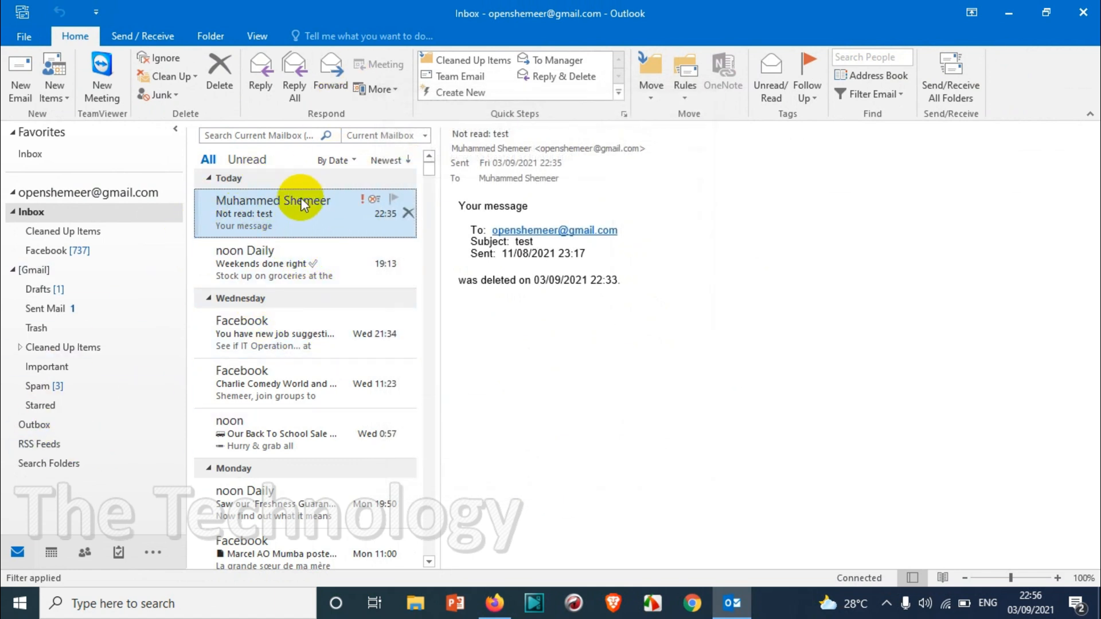
{"action": "mouse_move", "coordinate": [330, 264]}
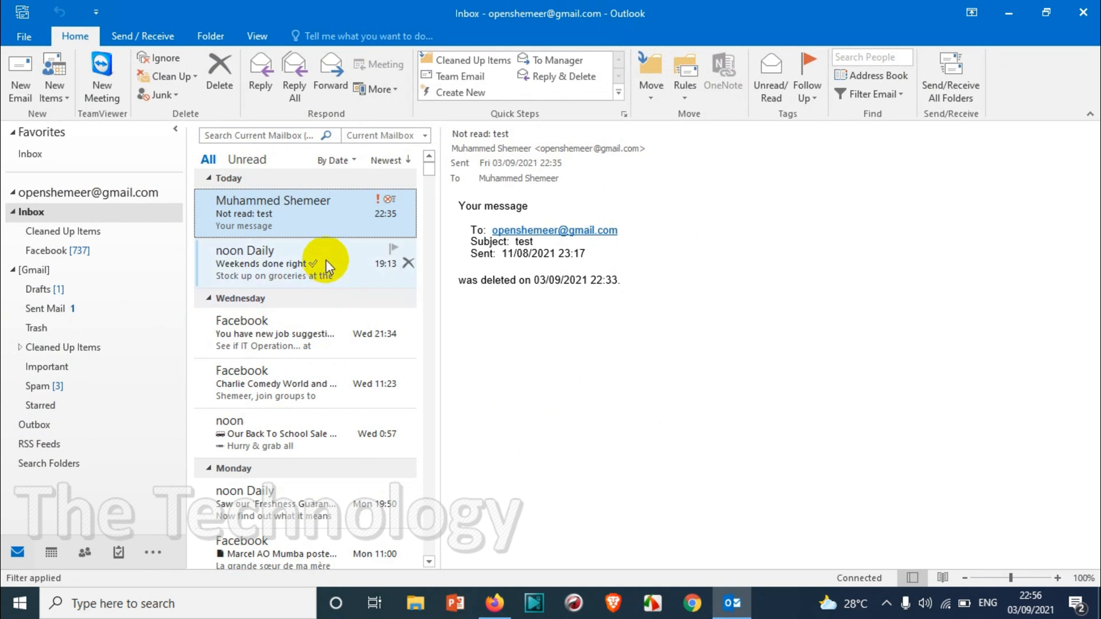